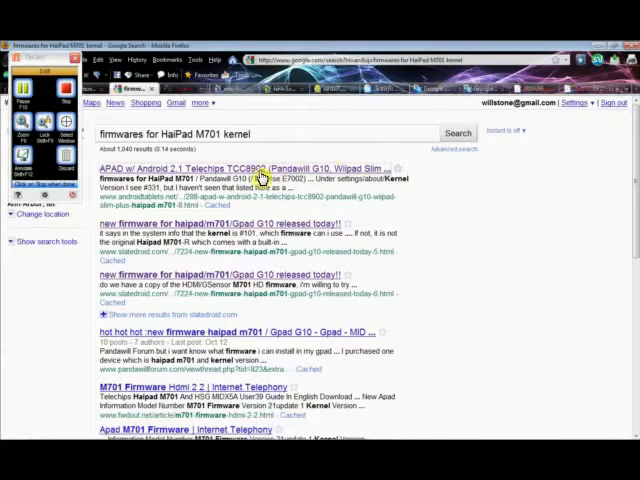
Open the haipad.net M701 9.30 download page via kernel #133 in the APAD forum thread.
click(262, 171)
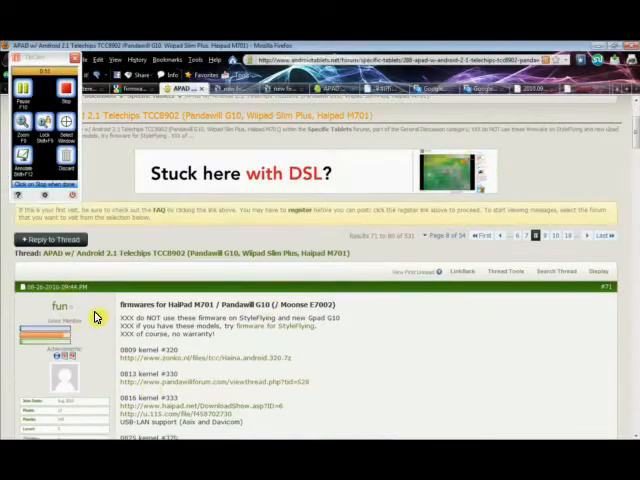
scroll(down, 3)
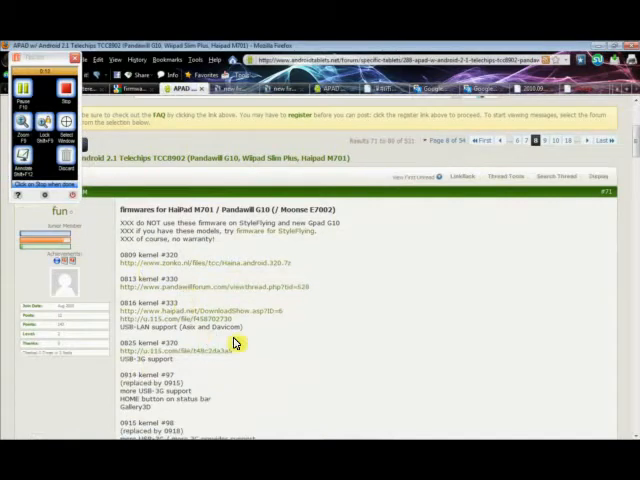
scroll(down, 3)
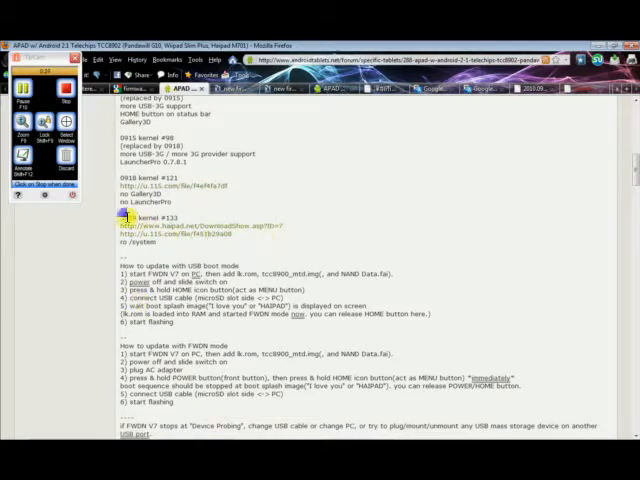
mouse_move(172, 228)
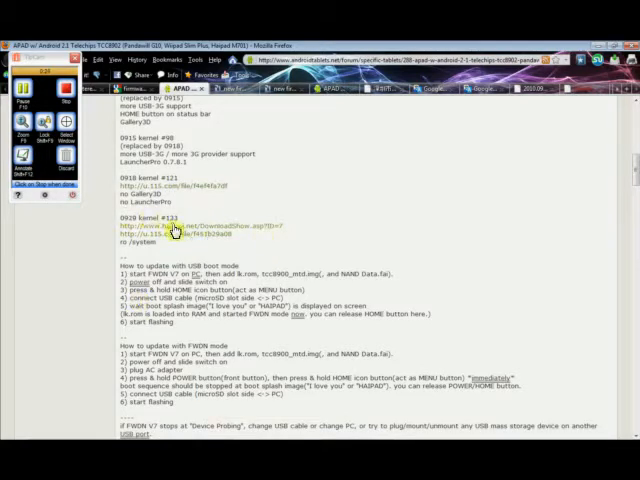
mouse_move(215, 227)
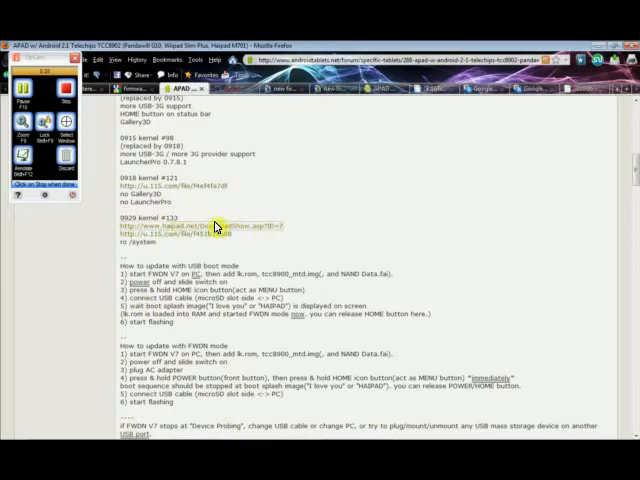
click(200, 225)
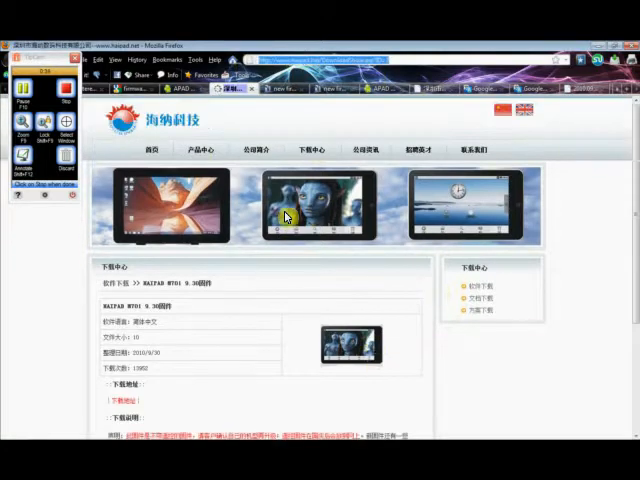
Translate the M701 download page into English with Google Translate and follow its Download Address.
click(295, 79)
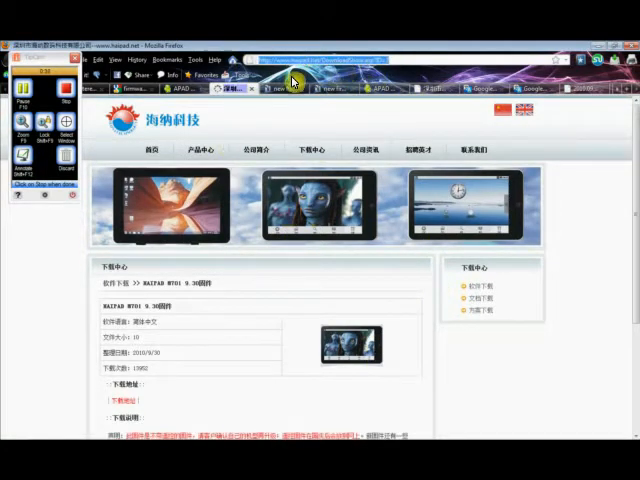
click(272, 88)
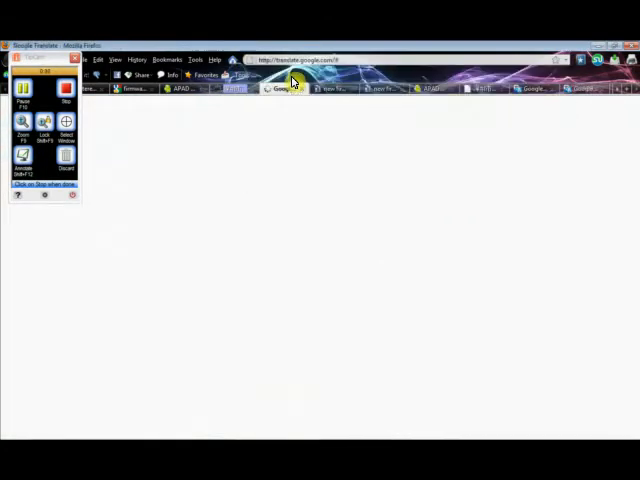
click(188, 155)
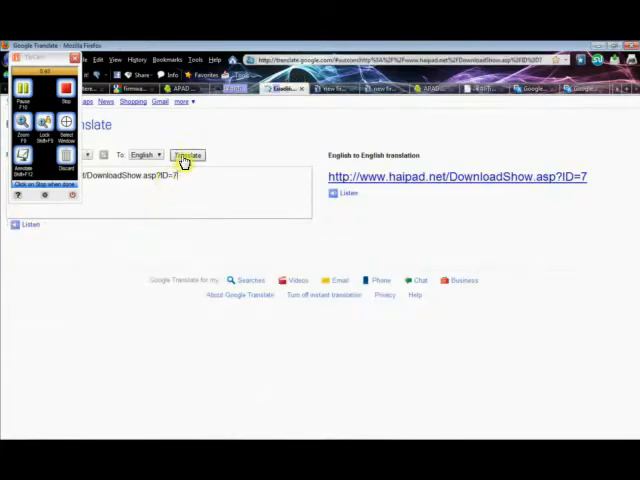
click(187, 155)
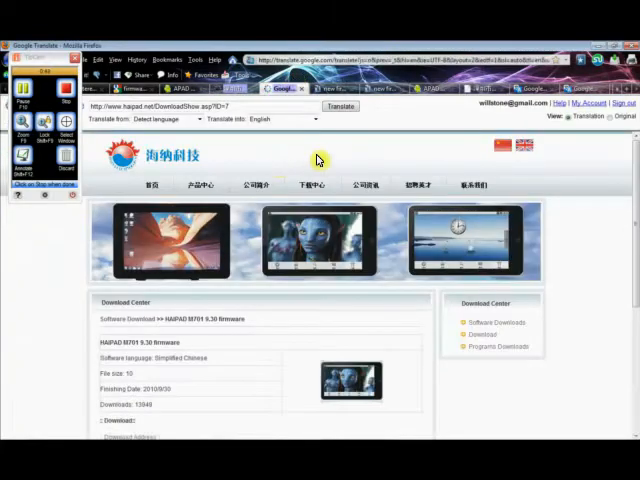
scroll(down, 3)
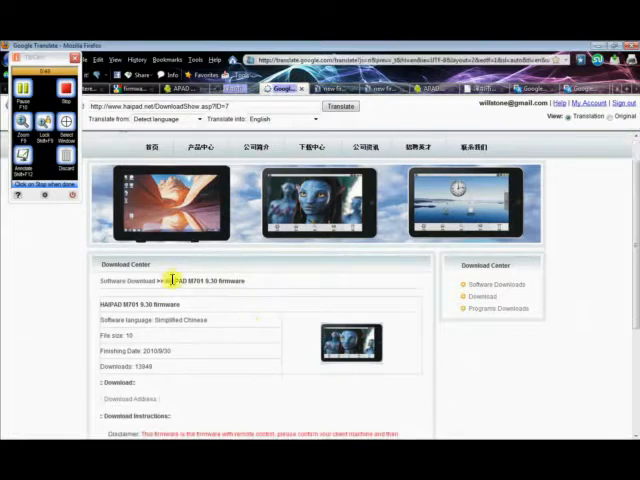
mouse_move(250, 287)
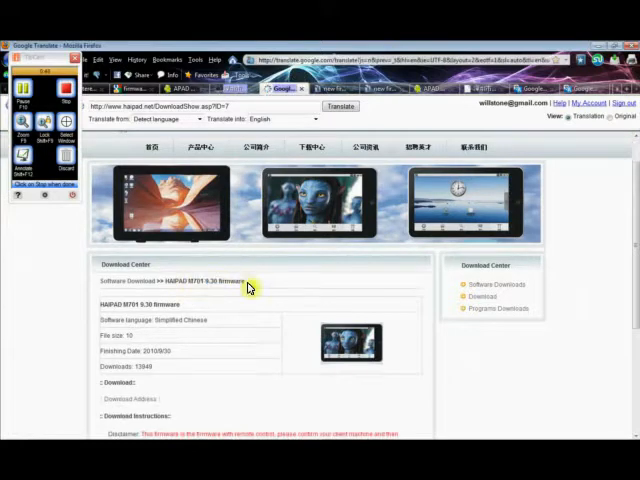
scroll(down, 3)
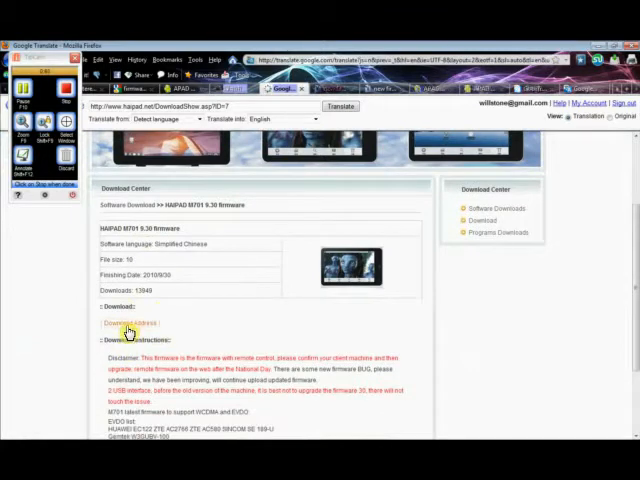
click(128, 323)
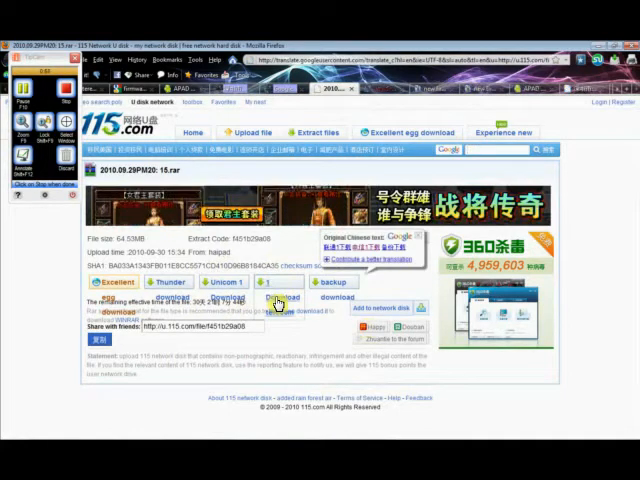
Save the 64.53MB firmware RAR from 115.com to the Desktop.
click(283, 297)
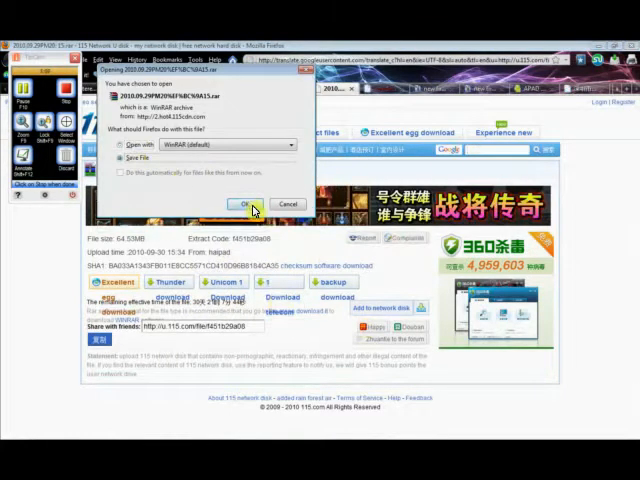
click(244, 204)
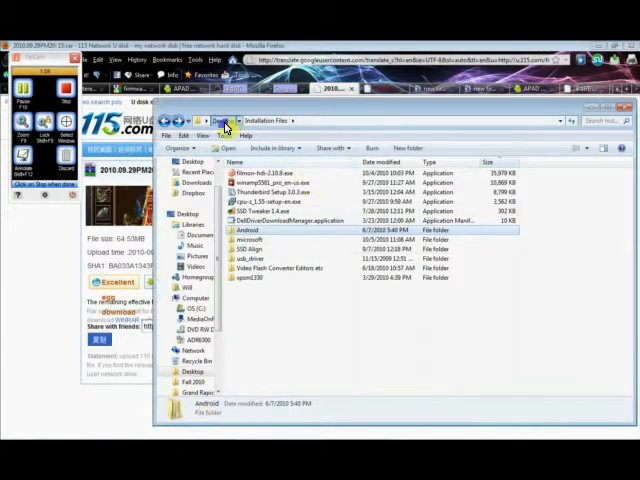
click(184, 120)
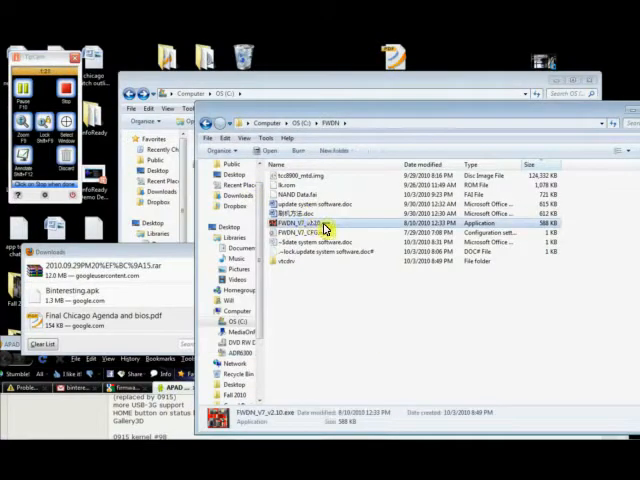
Set FWDN_V7_v2.10.exe to Windows XP SP3 compatibility, running as administrator.
right_click(320, 228)
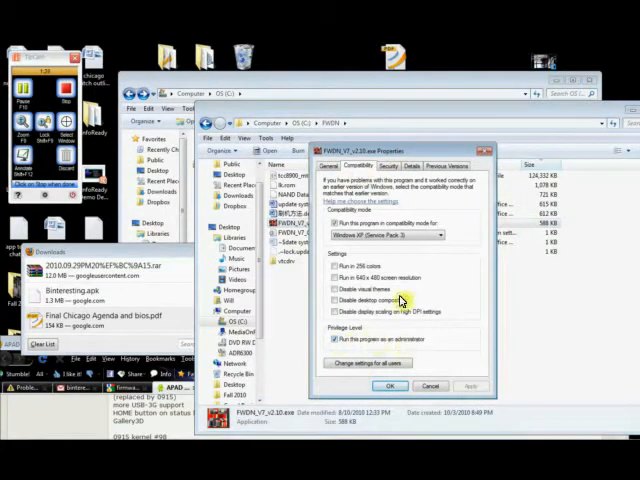
click(340, 222)
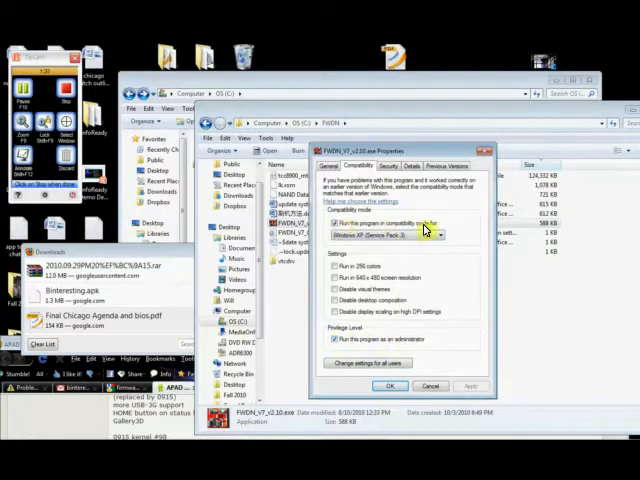
click(430, 386)
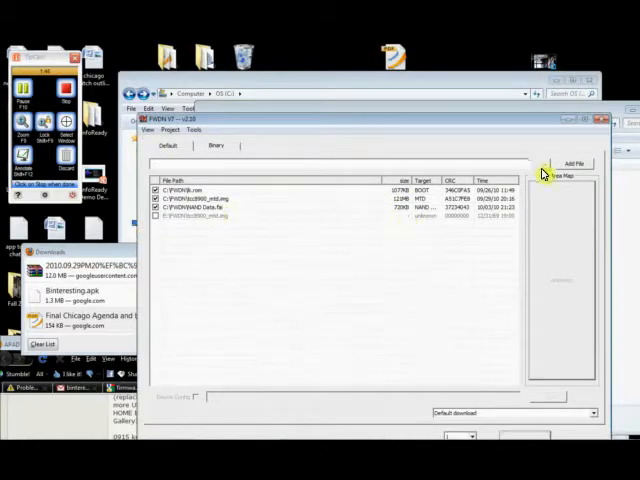
Open FWDN V7's Tools > Options dialog showing the WiFi MAC address fields.
click(570, 163)
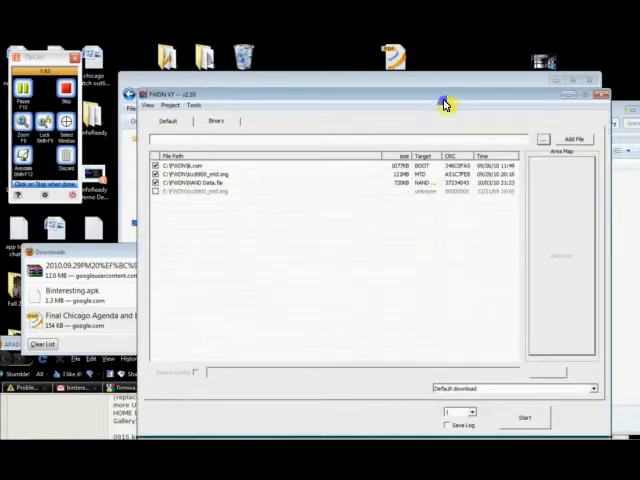
click(195, 105)
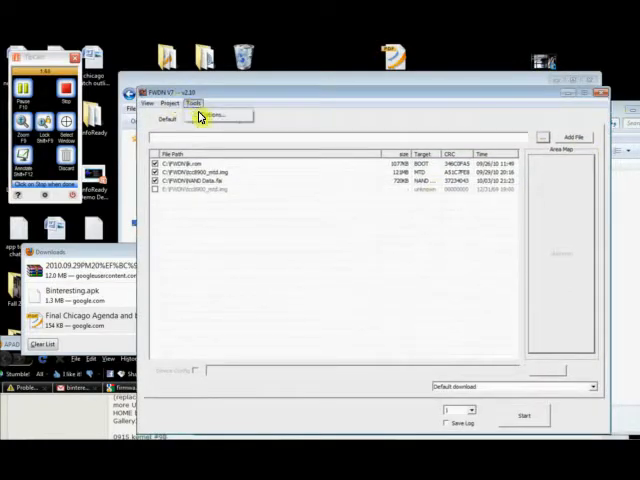
click(194, 103)
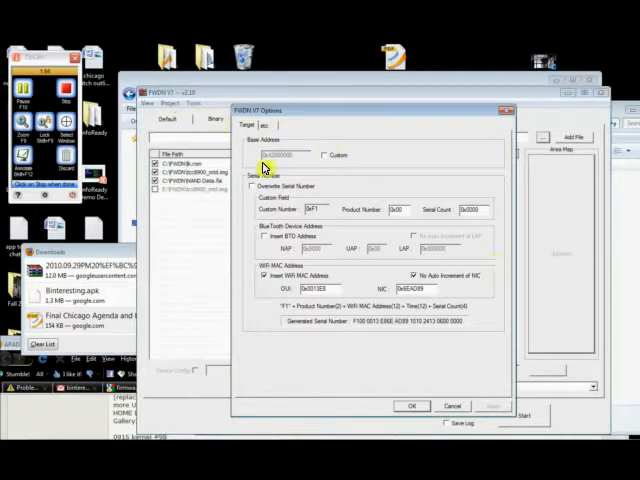
mouse_move(375, 295)
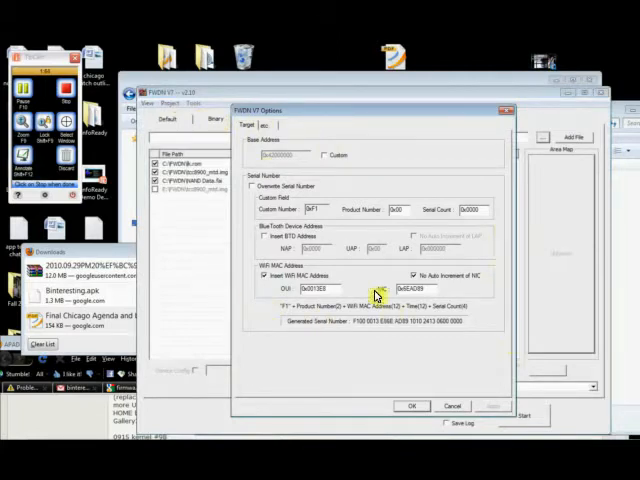
mouse_move(458, 285)
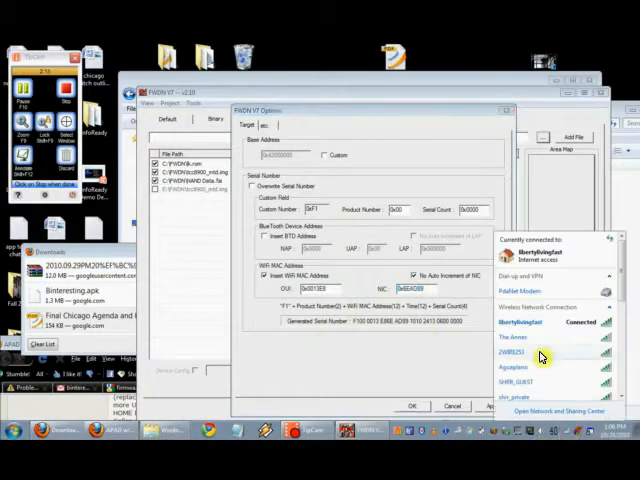
View the wireless connection details to read the 00-13-E8 physical address.
click(577, 322)
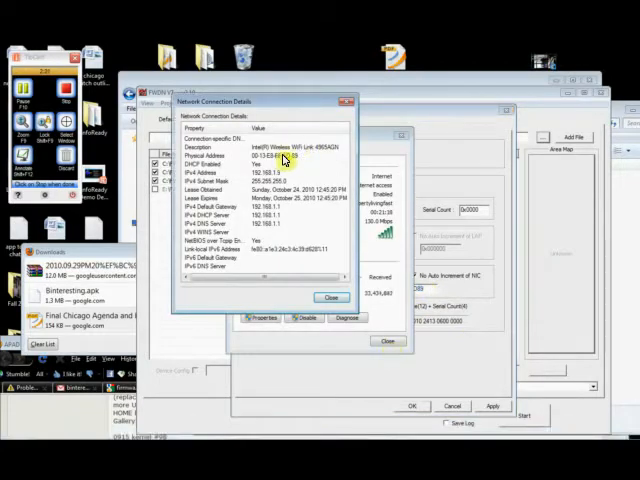
click(331, 297)
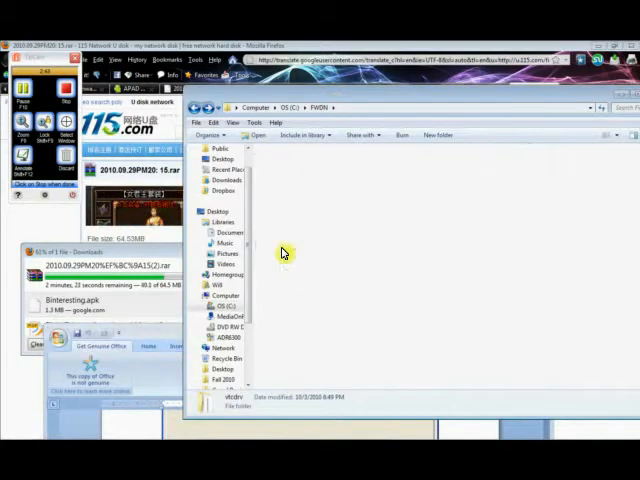
Open update system software.doc and scroll to the WiFi MAC address and power-on steps.
double_click(228, 398)
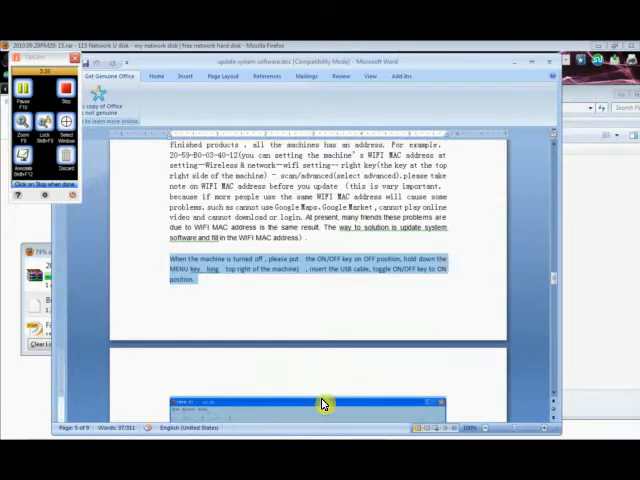
mouse_move(623, 243)
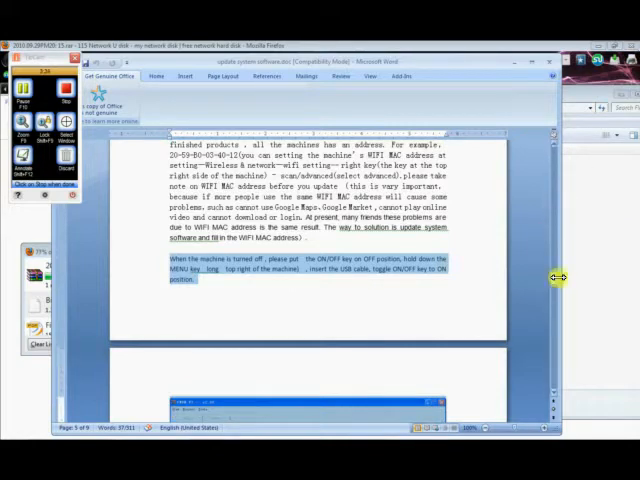
scroll(down, 3)
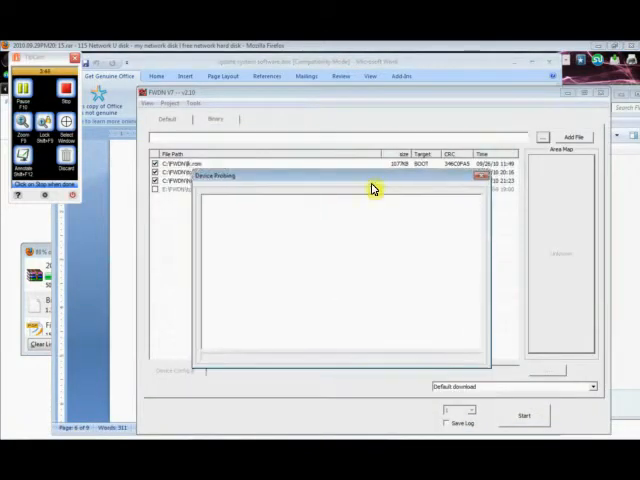
mouse_move(267, 228)
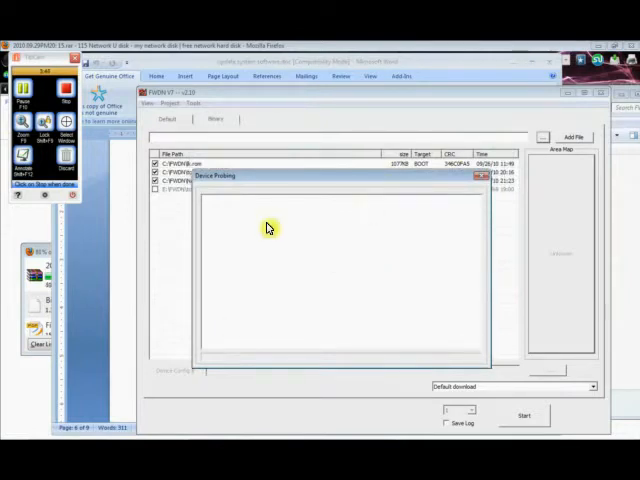
mouse_move(350, 242)
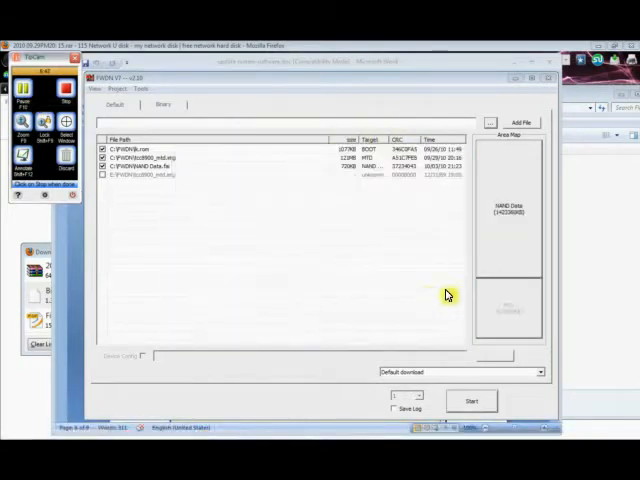
mouse_move(399, 289)
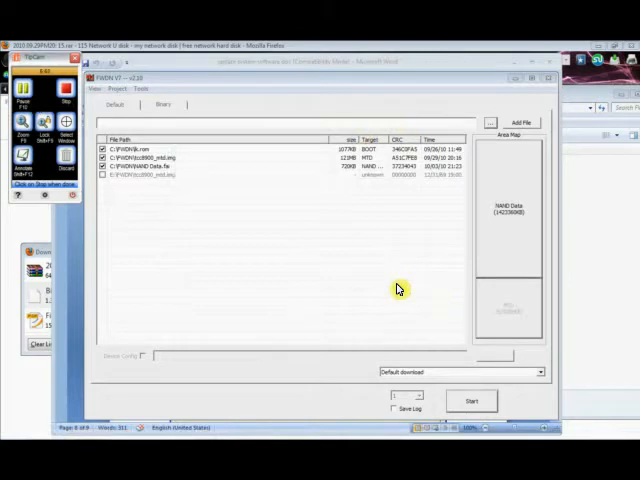
mouse_move(518, 203)
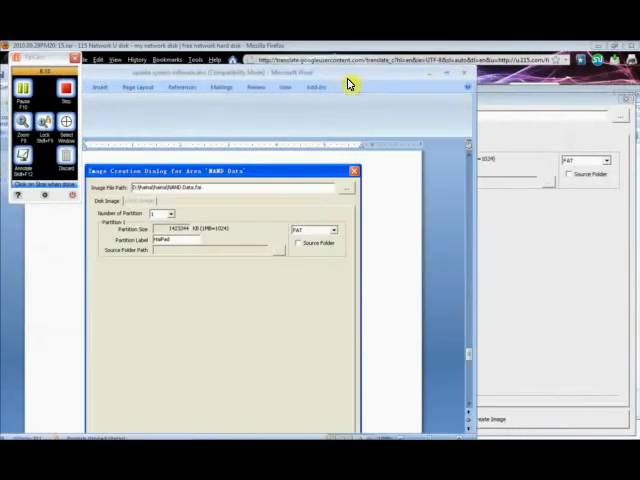
mouse_move(516, 108)
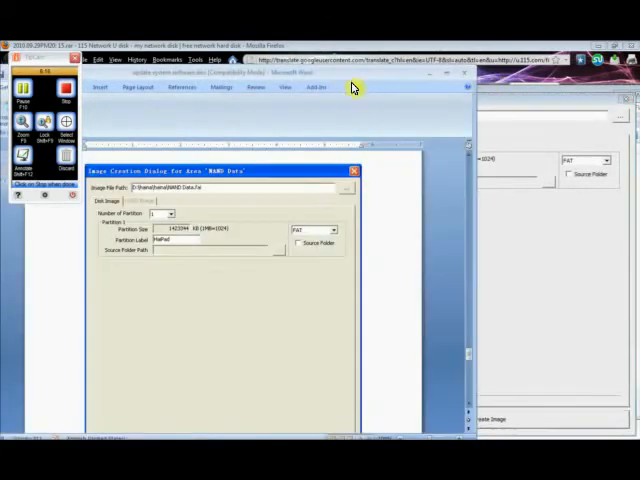
mouse_move(437, 182)
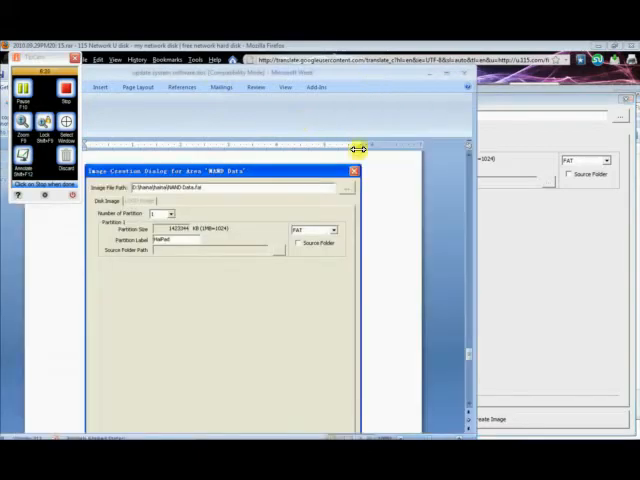
Create the HaiPad FAT image for NAND Data and acknowledge the success message.
click(222, 201)
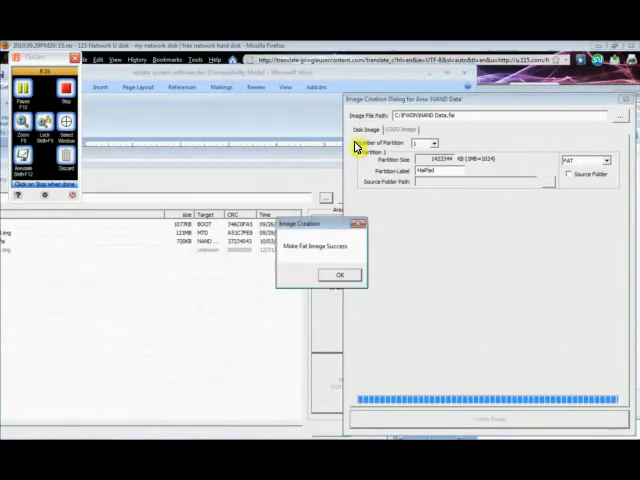
click(340, 275)
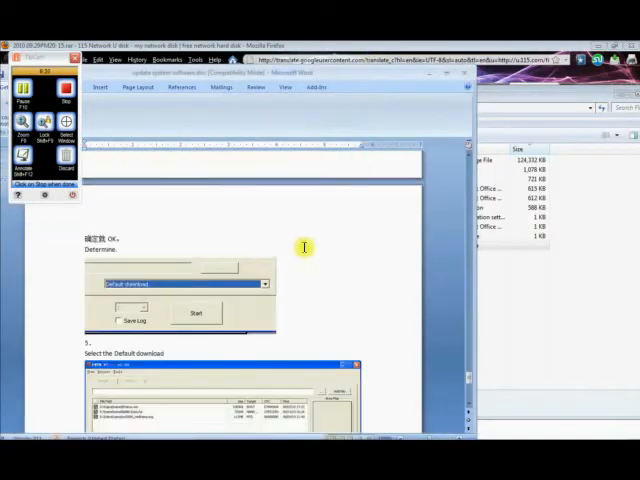
scroll(down, 3)
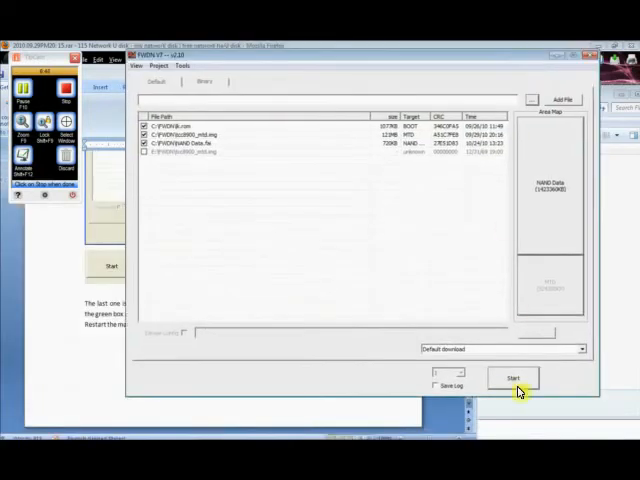
Start the firmware download and close the WinRAR window covering the Single-Download log.
click(512, 378)
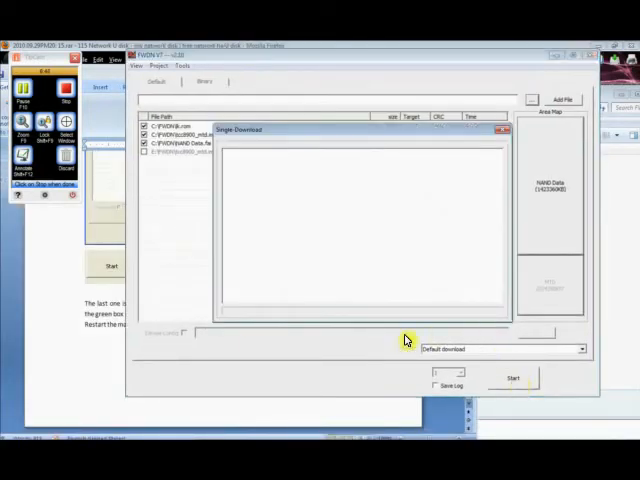
mouse_move(60, 323)
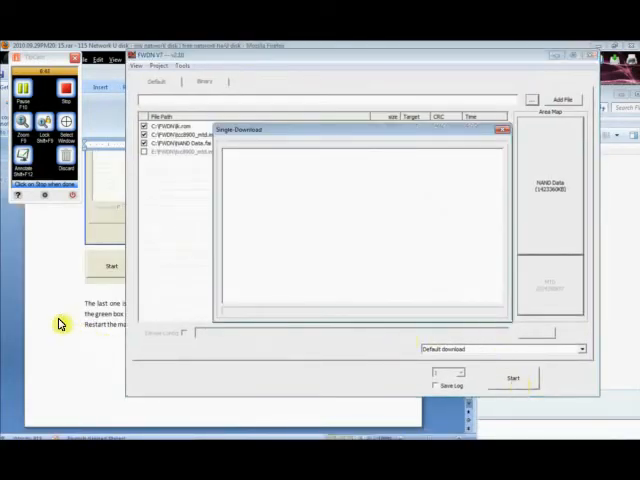
mouse_move(80, 355)
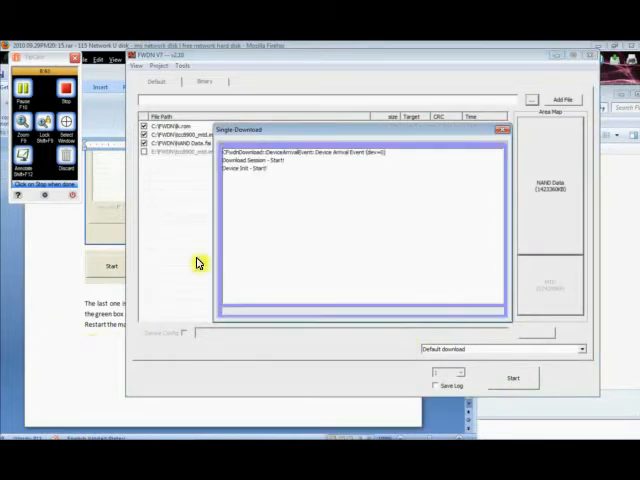
mouse_move(259, 183)
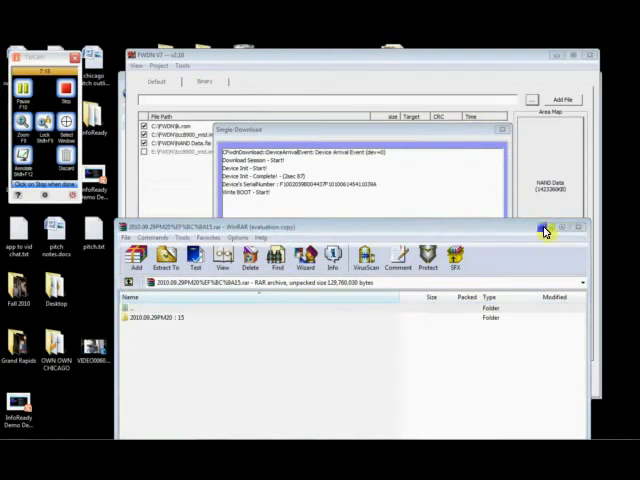
click(569, 225)
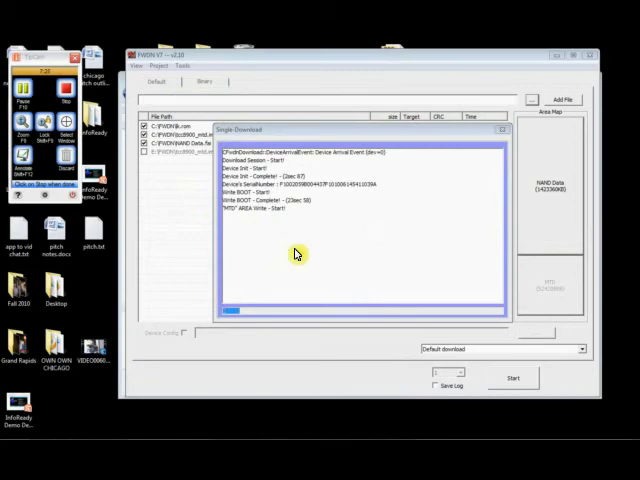
mouse_move(248, 316)
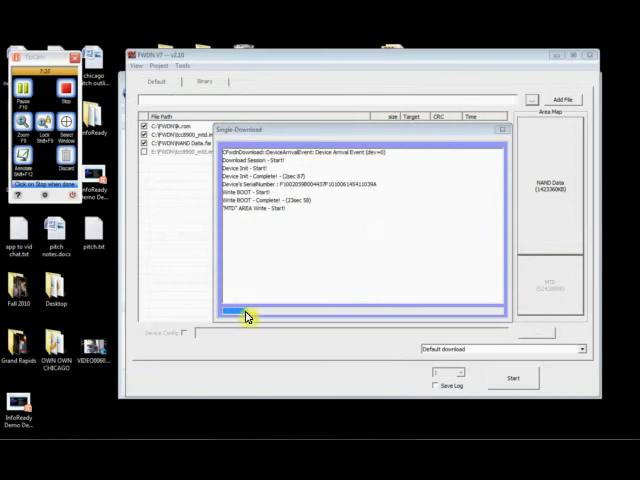